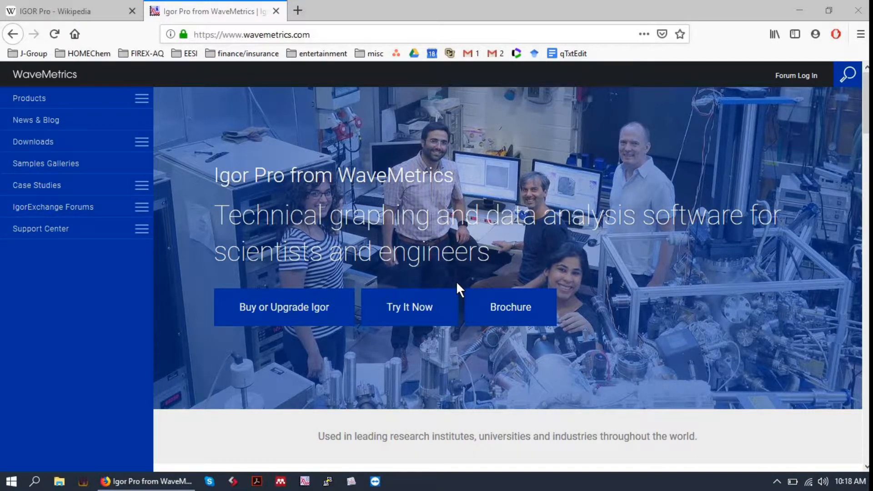
Step: Switch from the WaveMetrics site to the IGOR Pro Wikipedia article and highlight the word 'programmable'
left_click(327, 35)
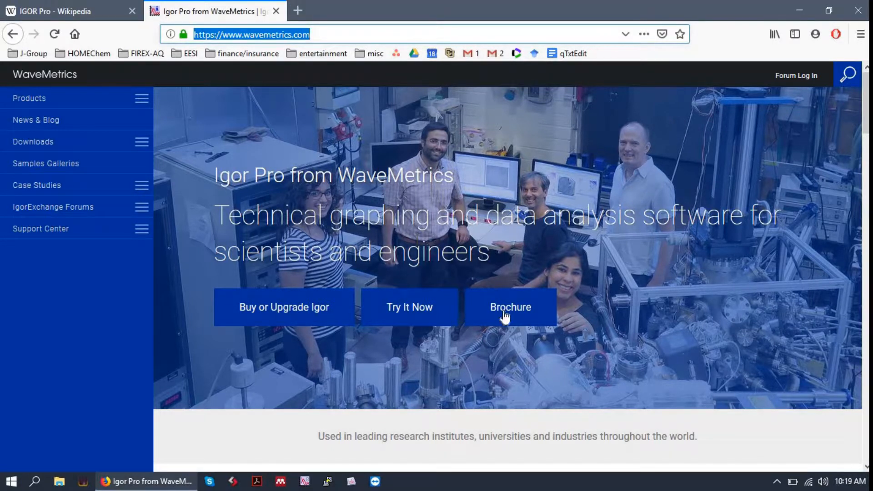
left_click(64, 11)
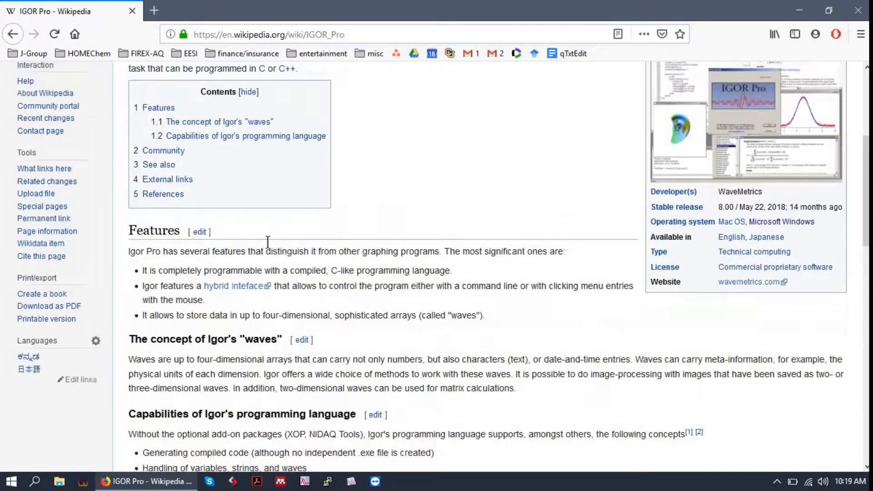
scroll("up", 3)
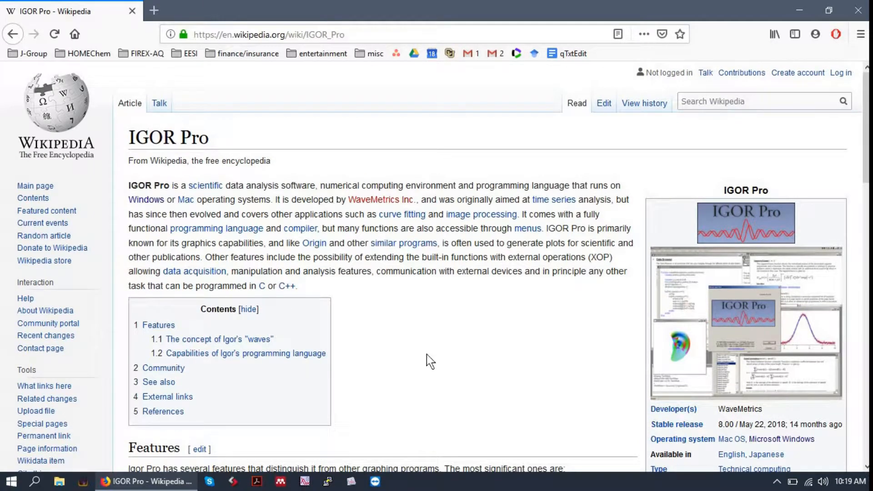
mouse_move(351, 292)
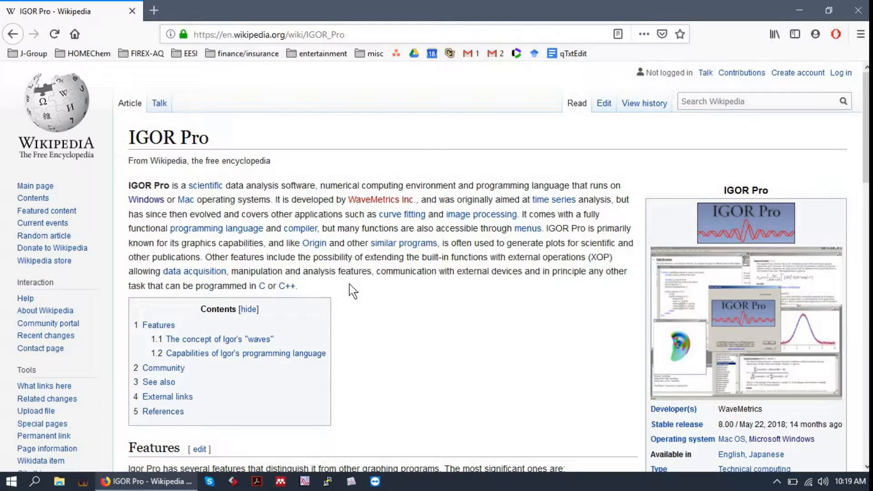
scroll("down", 3)
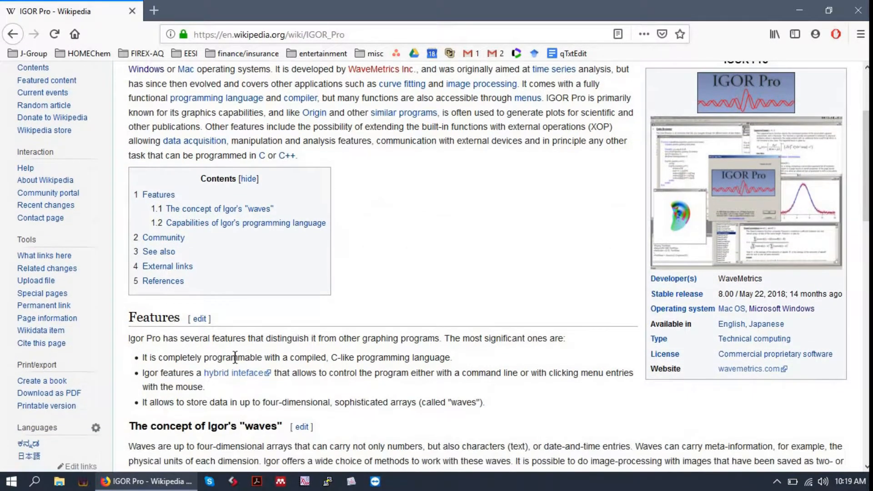
double_click(233, 357)
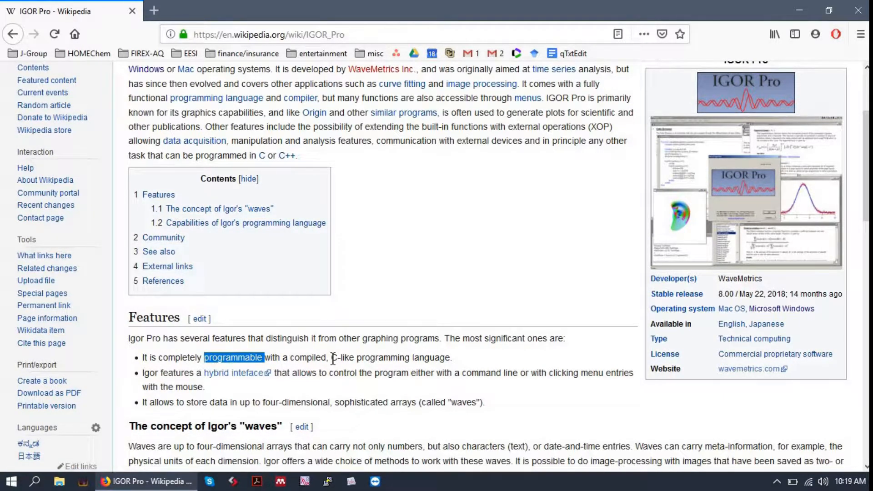
mouse_move(348, 369)
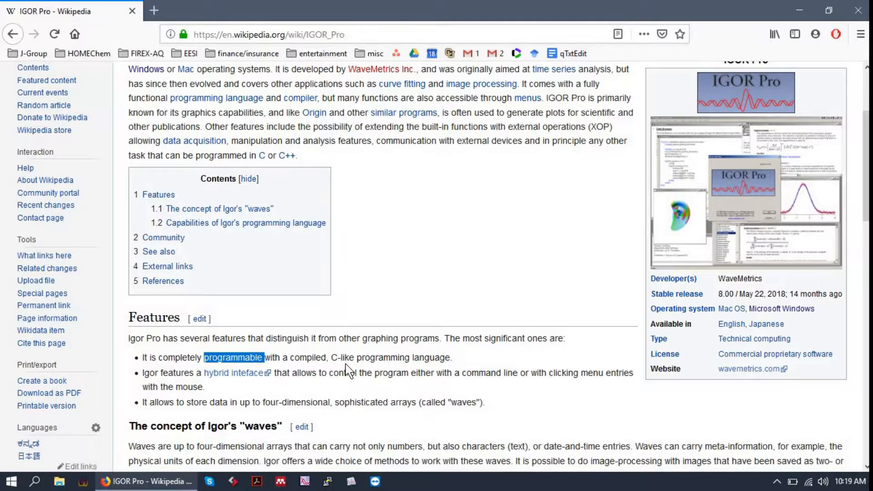
Step: Scroll the article down to its Features section on waves and programming capabilities
scroll("down", 3)
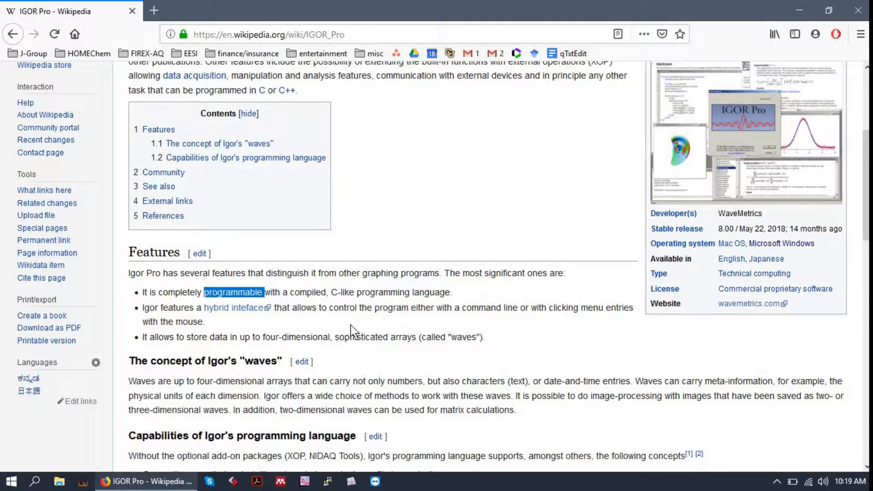
scroll("down", 3)
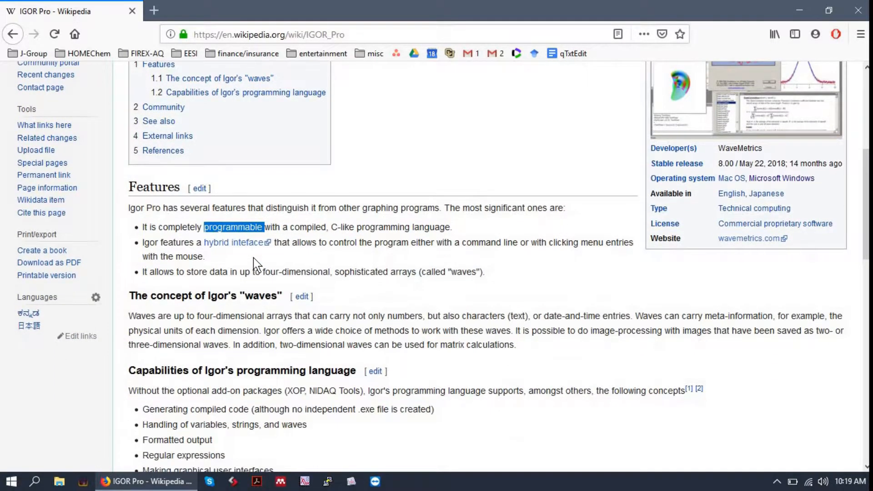
mouse_move(405, 266)
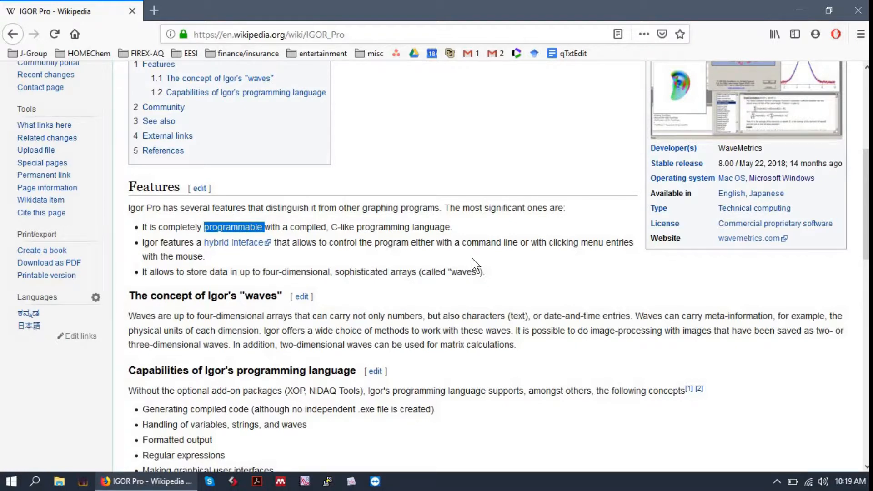
scroll("down", 3)
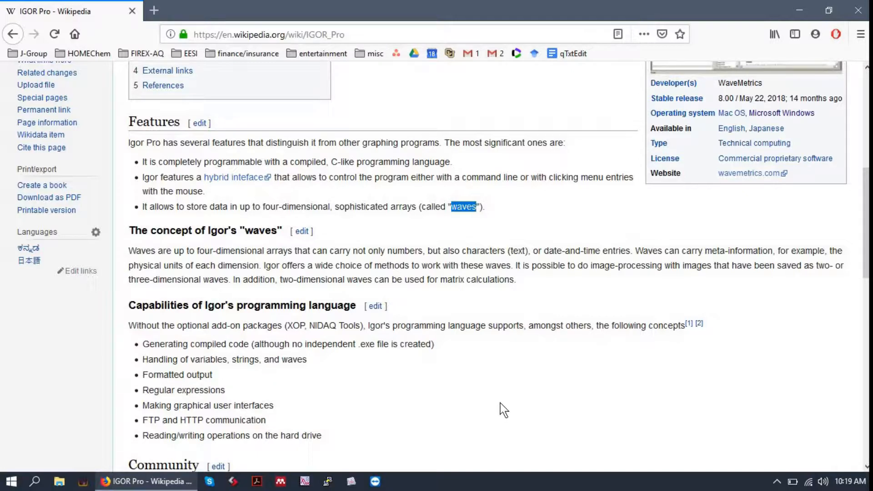
mouse_move(520, 365)
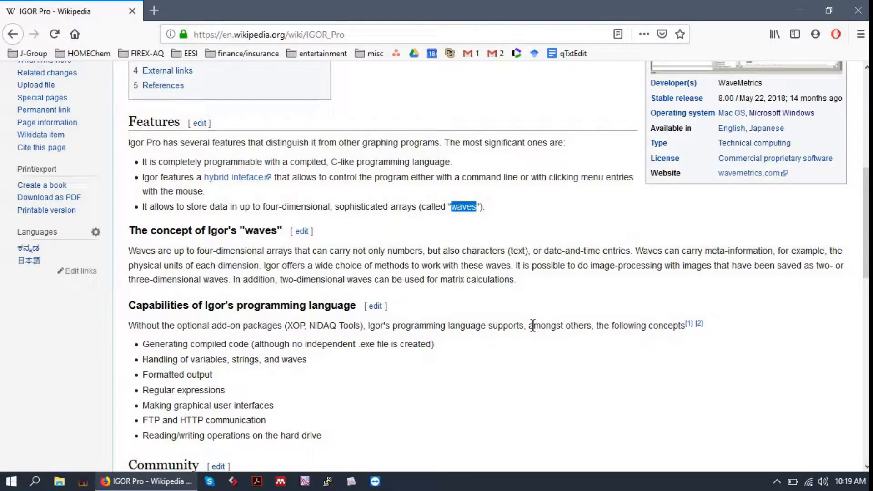
mouse_move(575, 282)
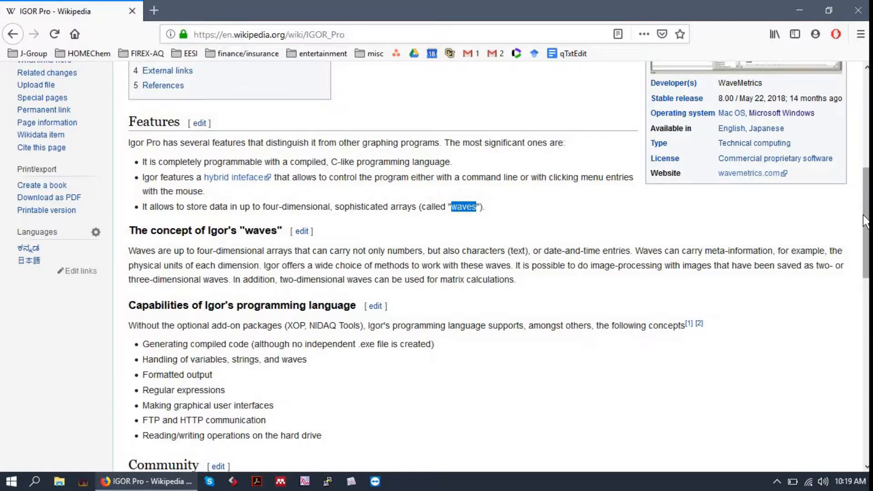
Step: Reach the Capabilities list and highlight the graphical user interfaces bullet, then clear it
scroll("down", 3)
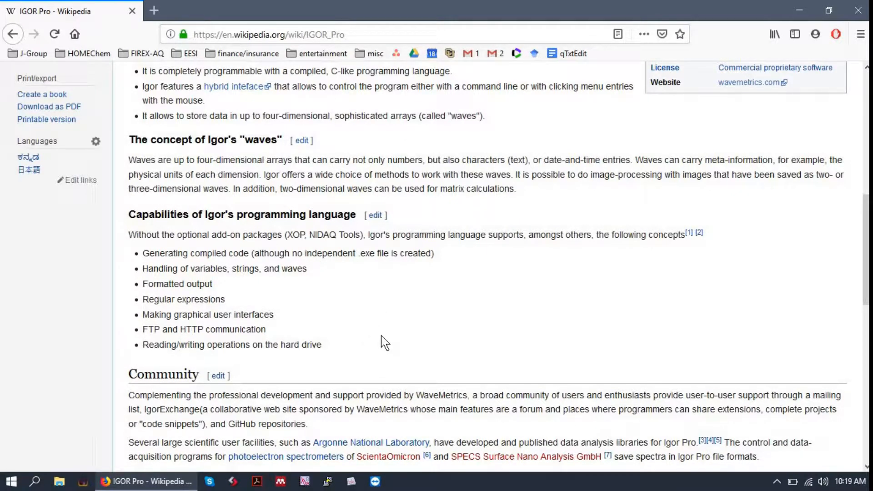
mouse_move(327, 268)
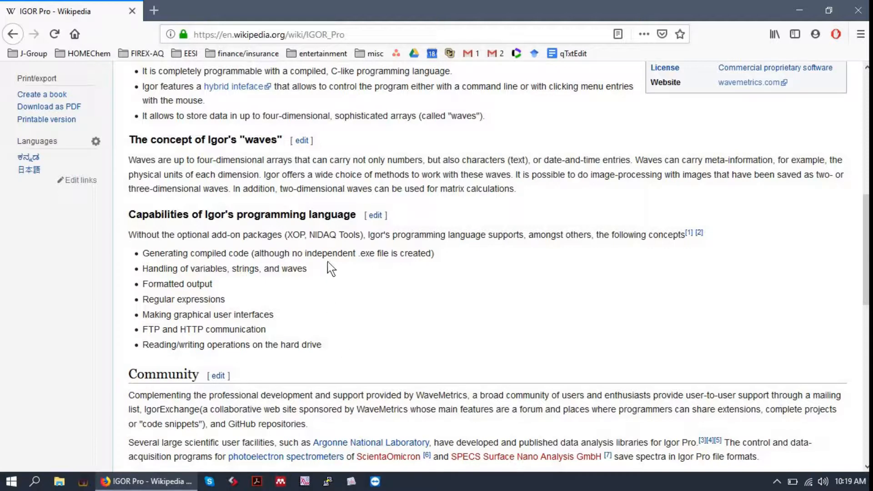
mouse_move(308, 235)
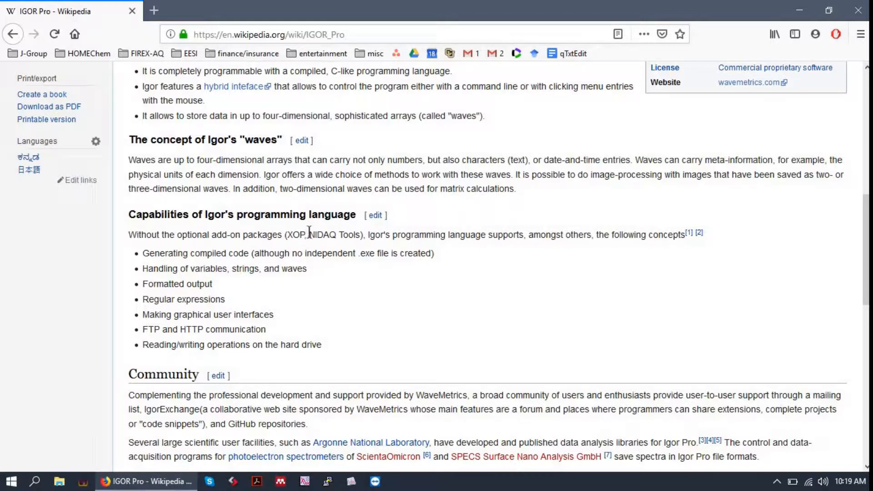
mouse_move(316, 289)
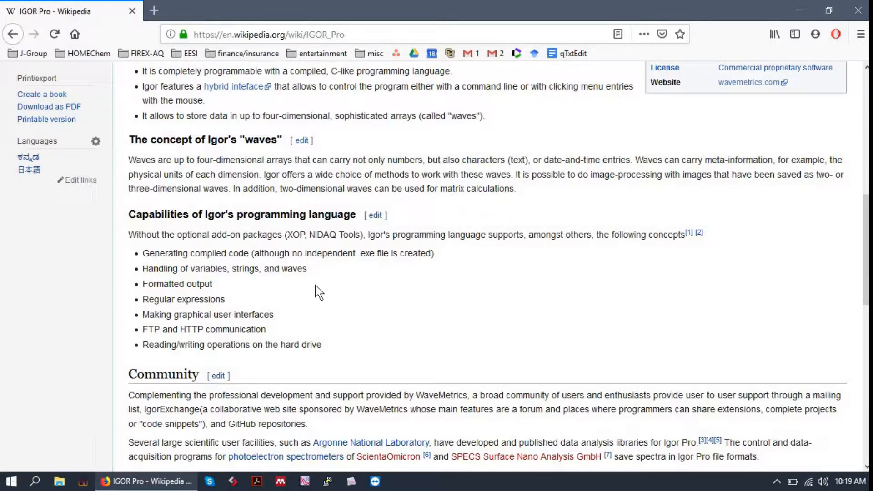
mouse_move(325, 284)
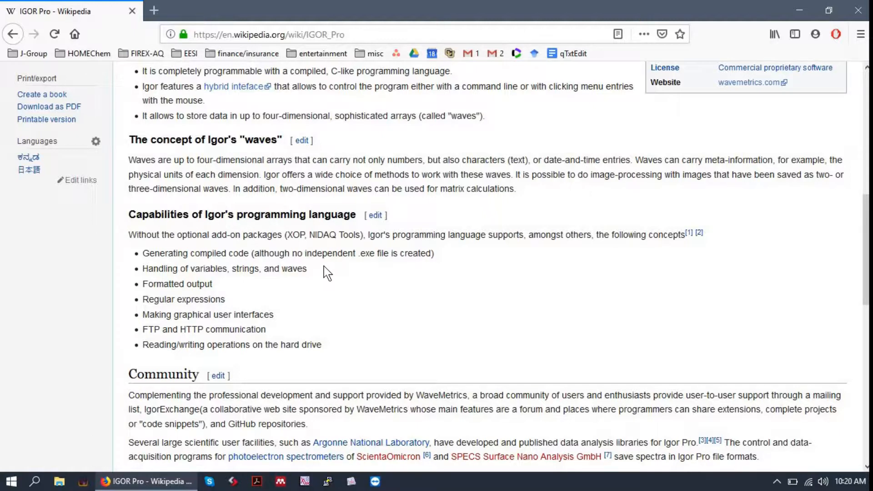
mouse_move(356, 281)
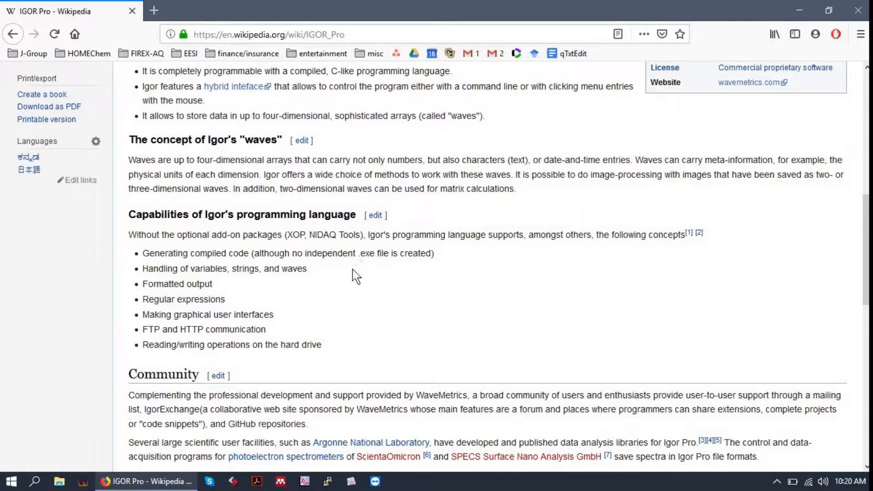
mouse_move(154, 329)
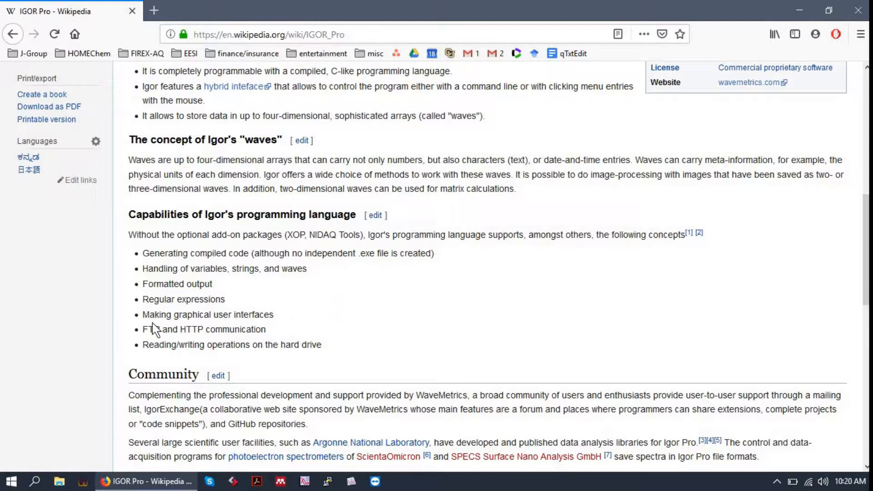
double_click(207, 315)
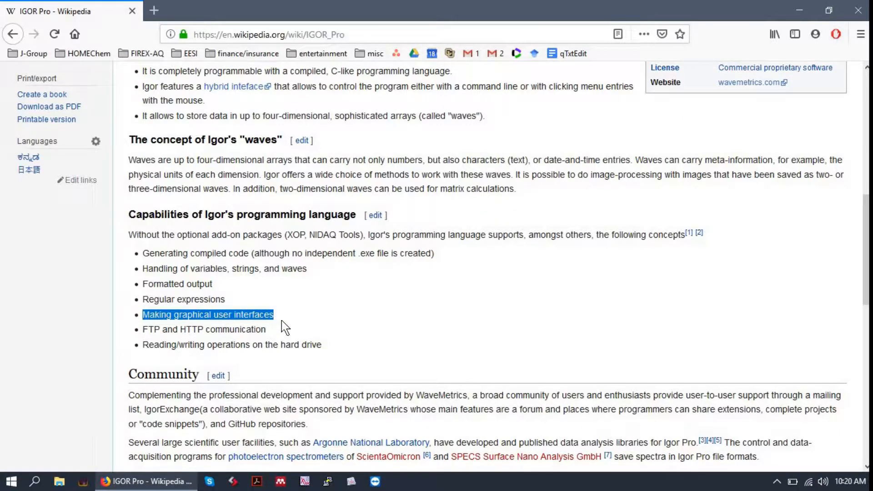
left_click(298, 326)
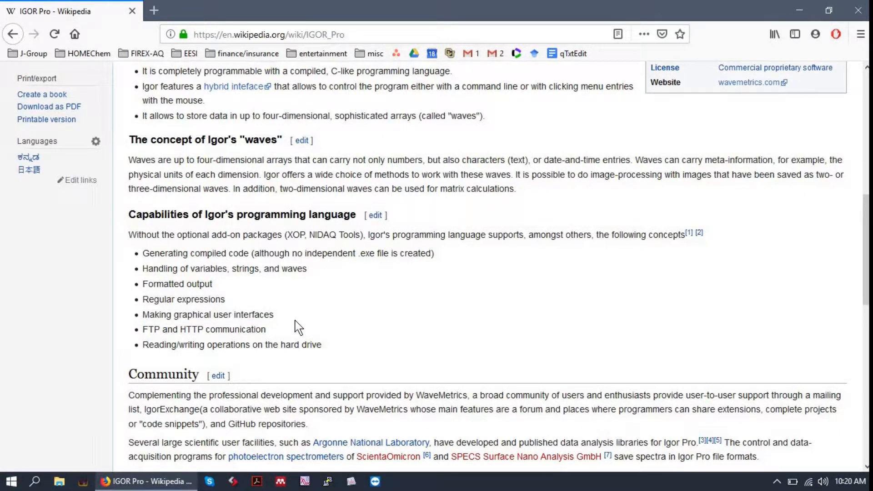
Step: Scroll further and highlight the FTP and HTTP communication capability bullet
scroll("down", 3)
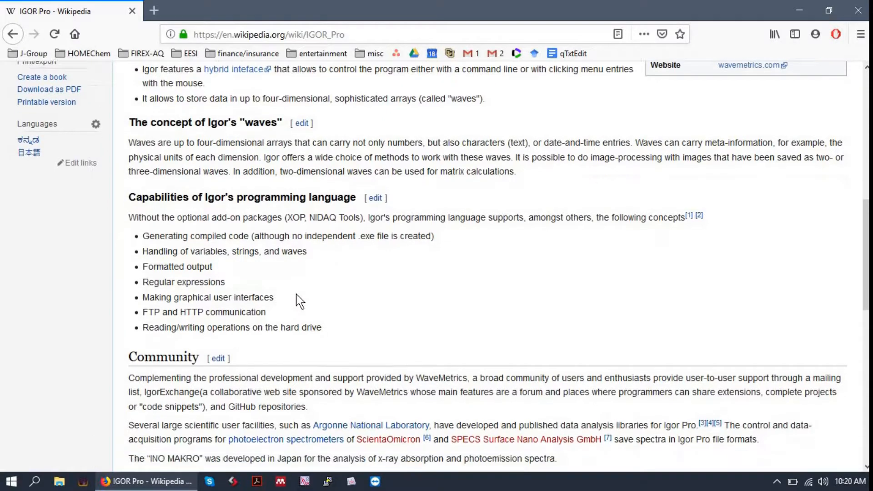
scroll("down", 3)
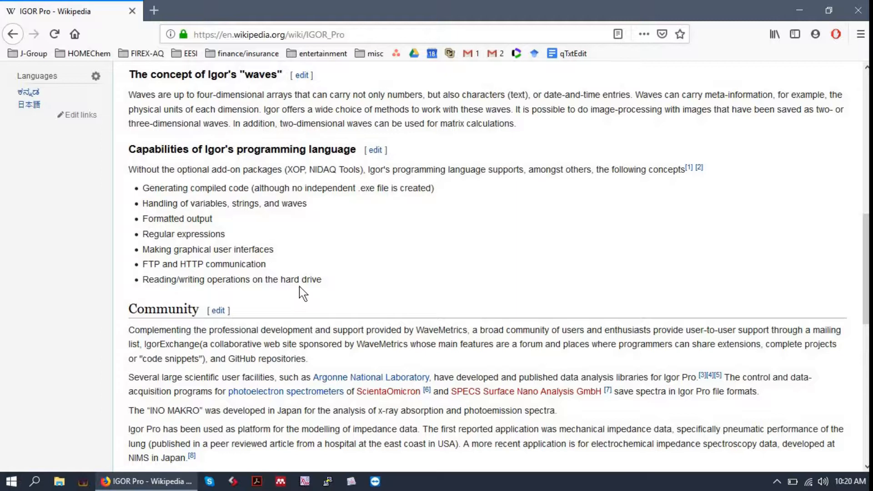
mouse_move(296, 275)
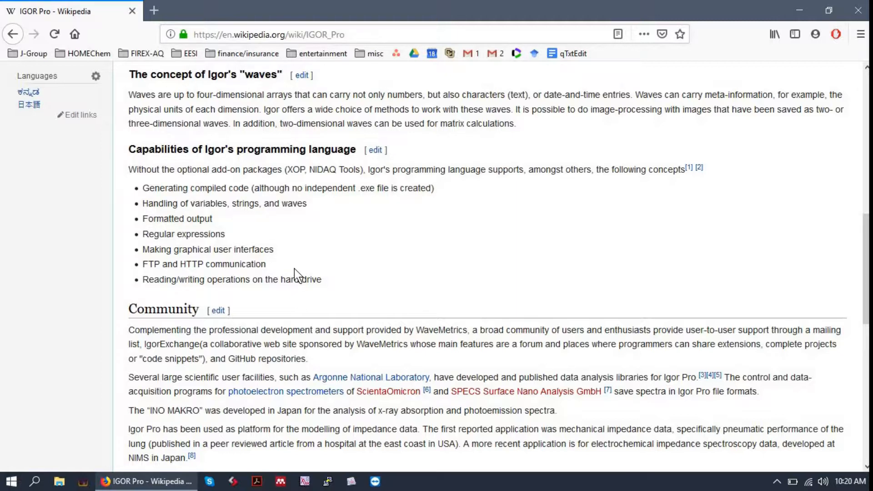
mouse_move(239, 269)
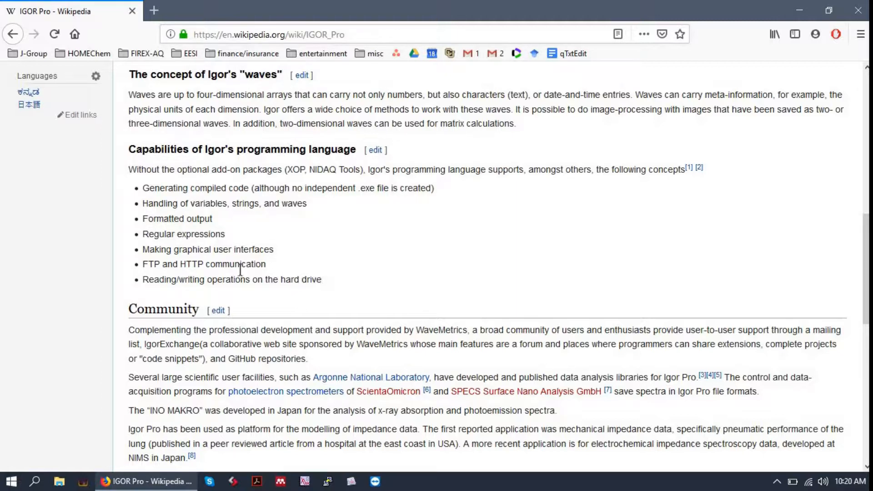
double_click(203, 264)
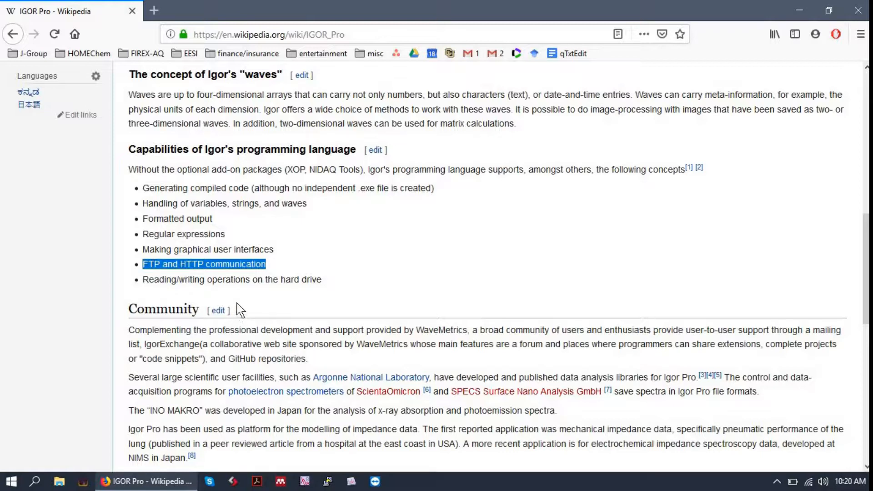
mouse_move(355, 313)
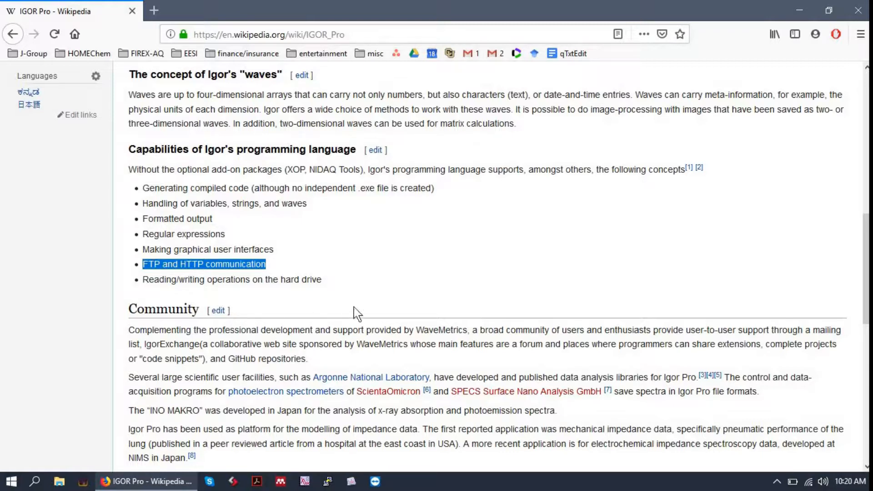
mouse_move(354, 302)
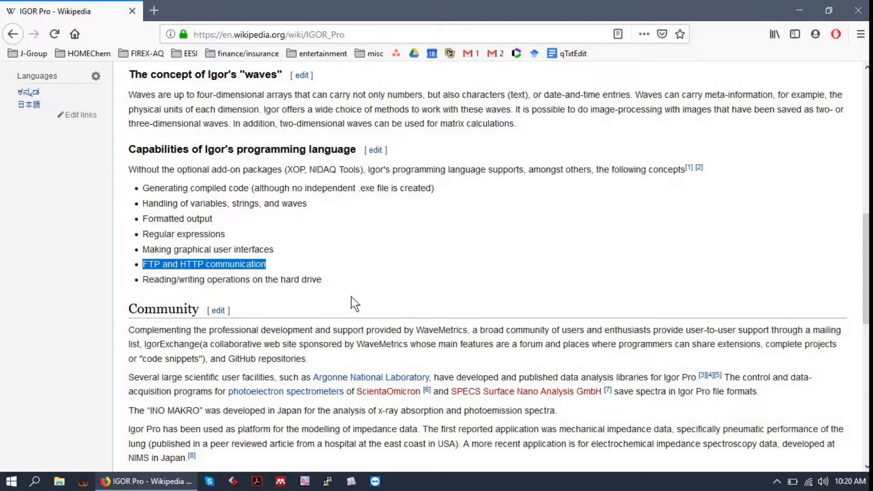
mouse_move(333, 272)
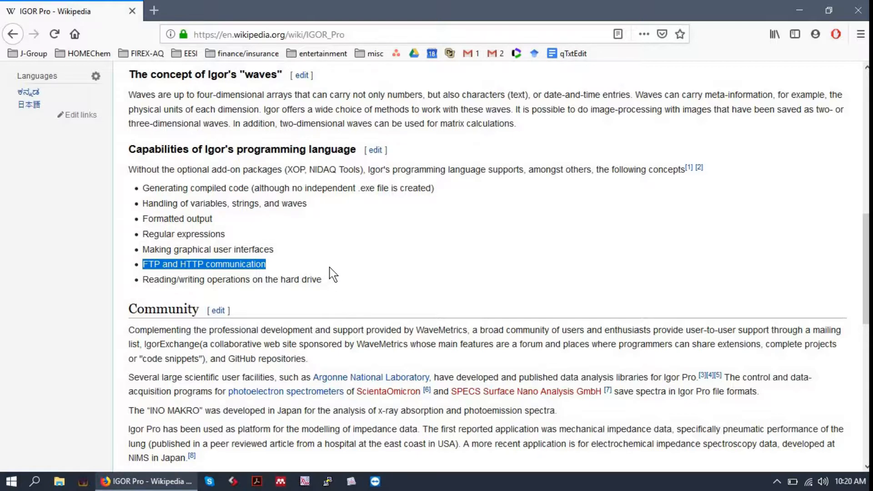
mouse_move(342, 279)
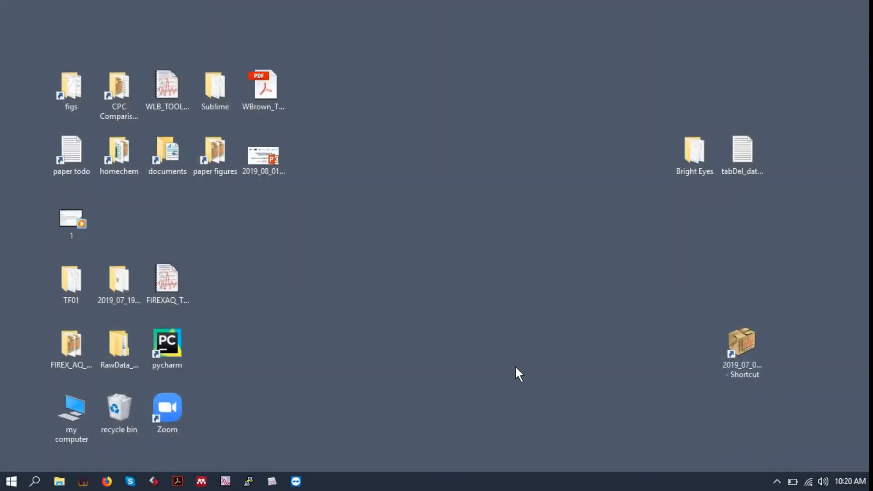
mouse_move(333, 463)
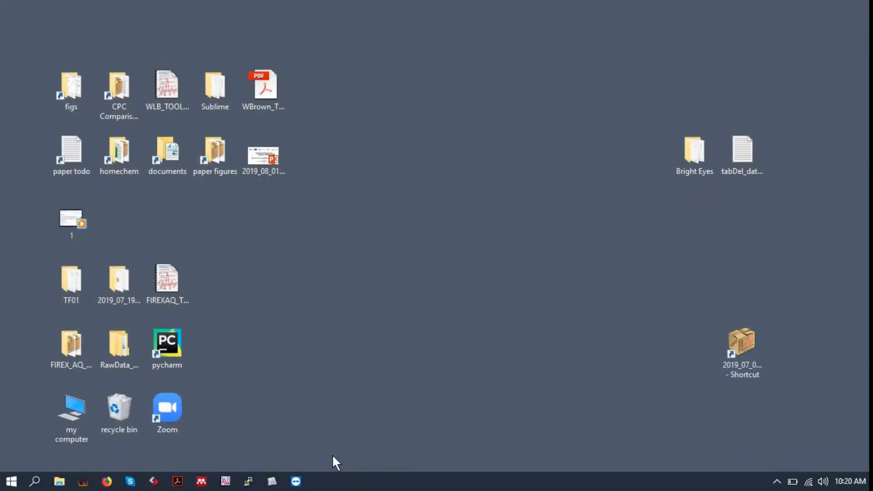
Step: Launch the 2019_07_0… Igor experiment from its desktop shortcut
left_click(741, 343)
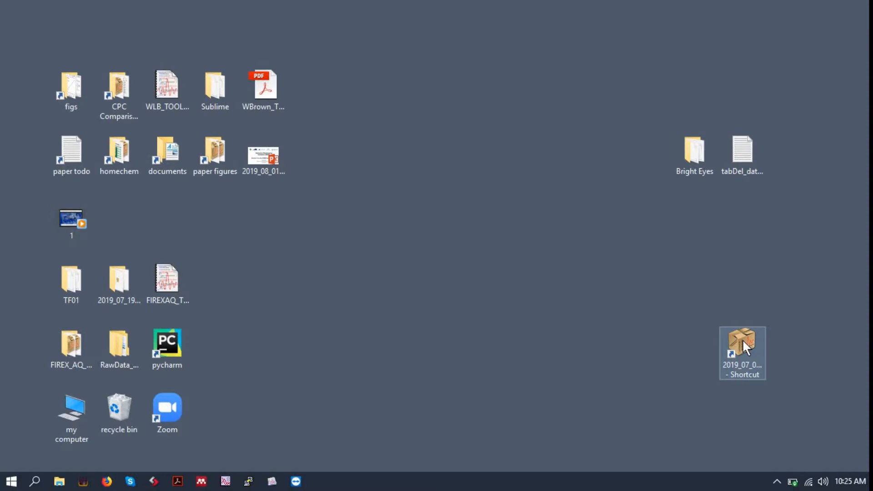
double_click(742, 345)
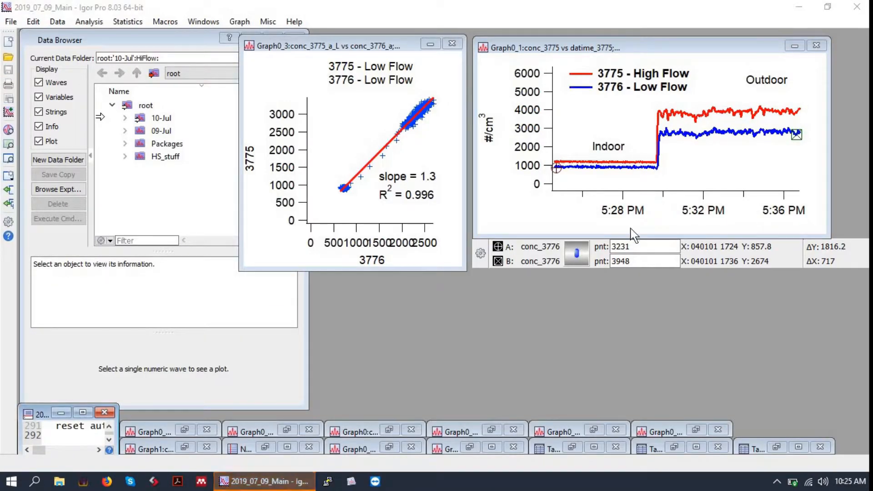
mouse_move(472, 172)
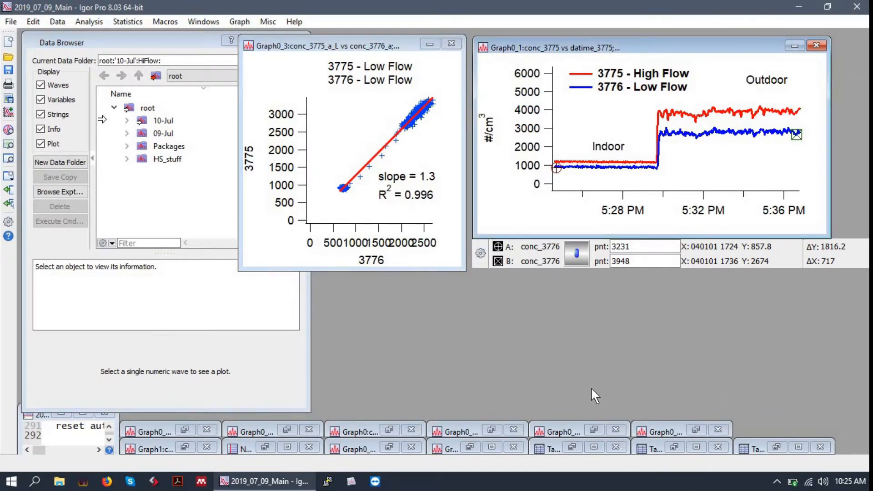
mouse_move(694, 225)
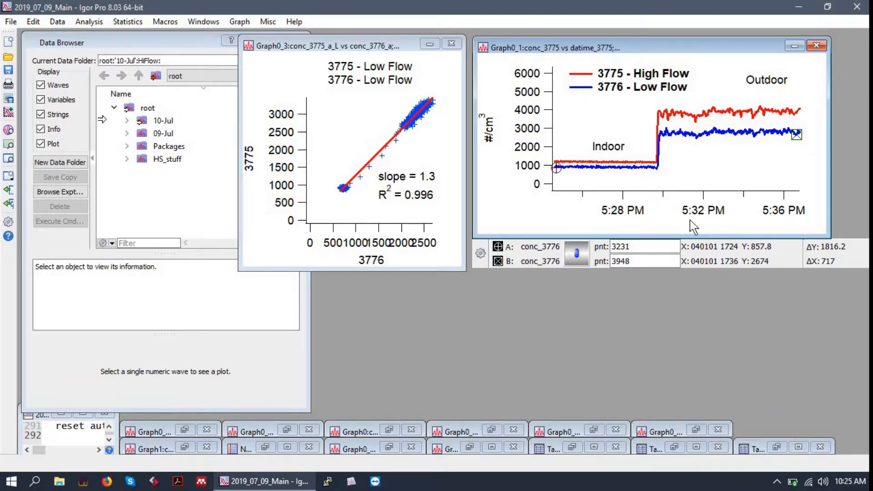
mouse_move(744, 266)
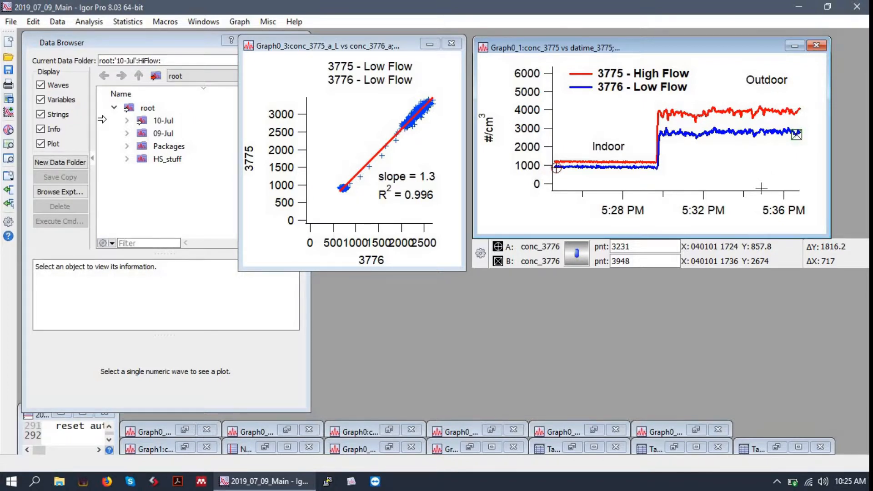
mouse_move(756, 166)
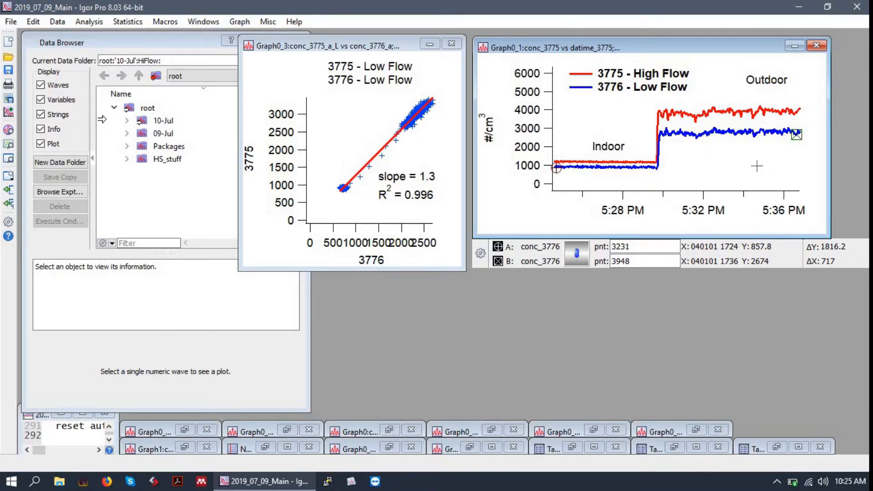
mouse_move(678, 91)
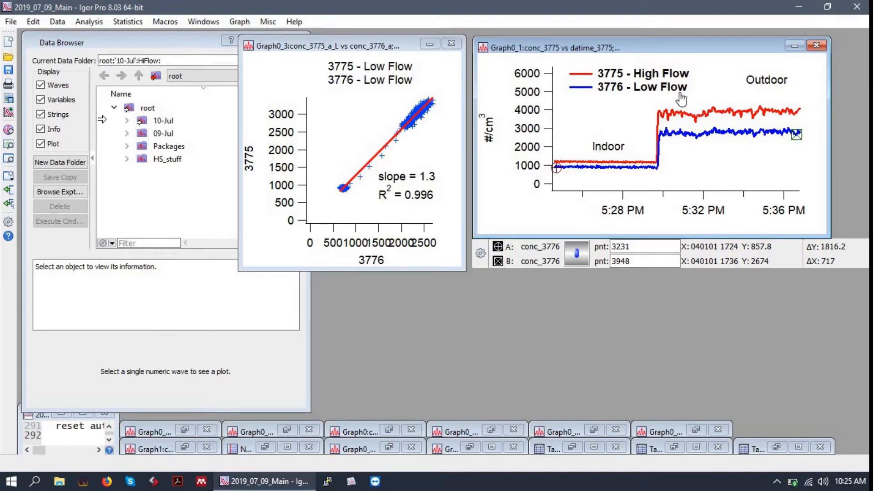
mouse_move(662, 179)
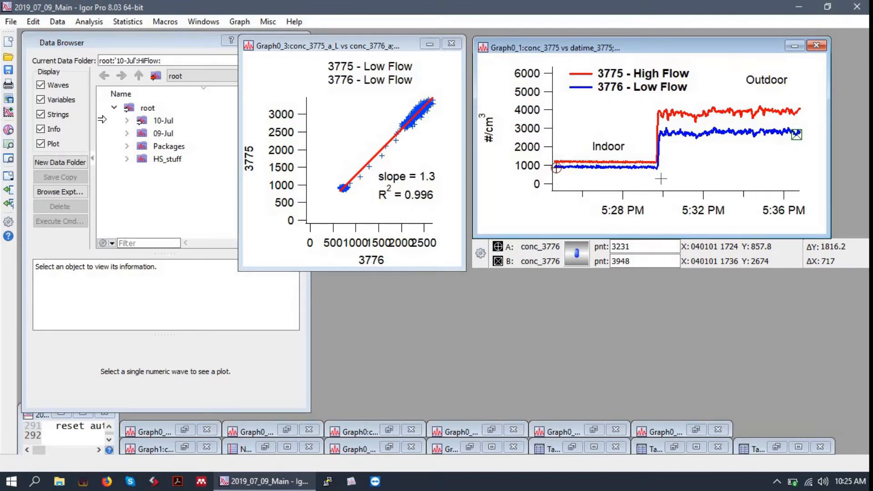
mouse_move(593, 74)
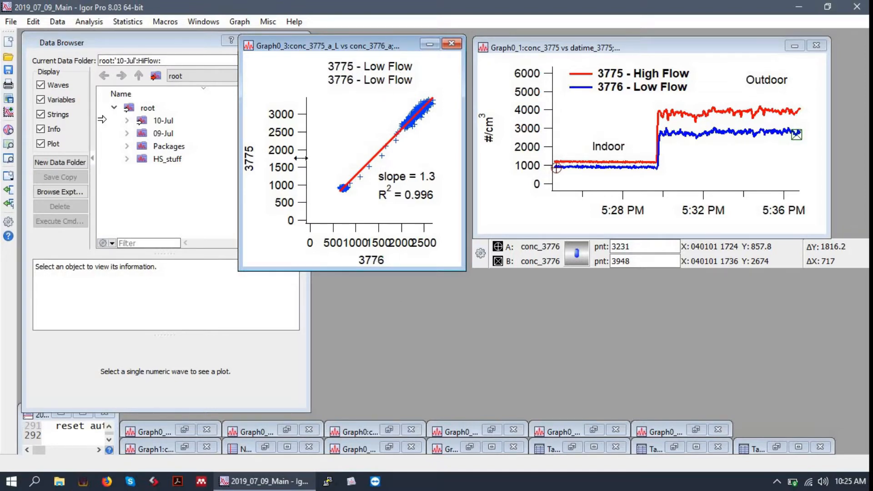
mouse_move(421, 249)
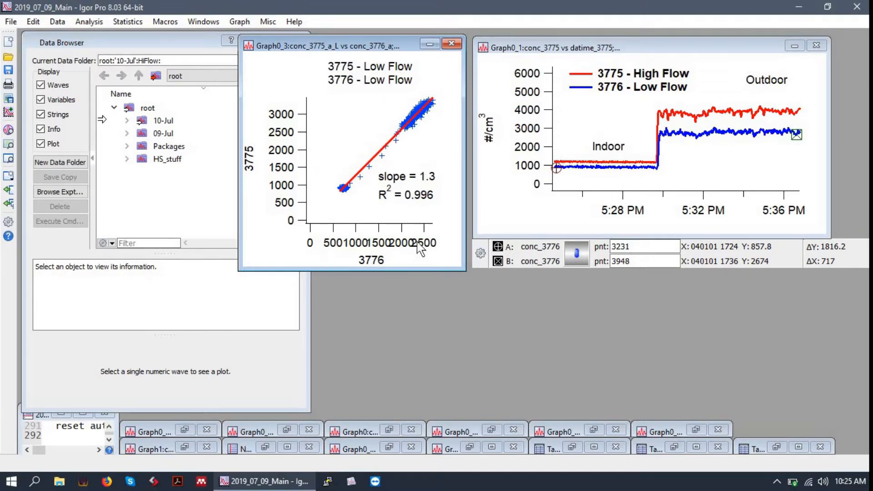
mouse_move(354, 248)
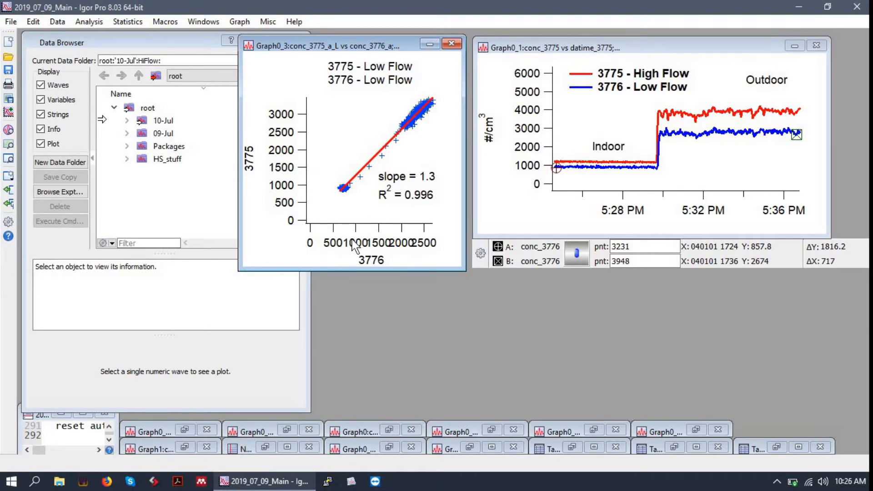
mouse_move(172, 55)
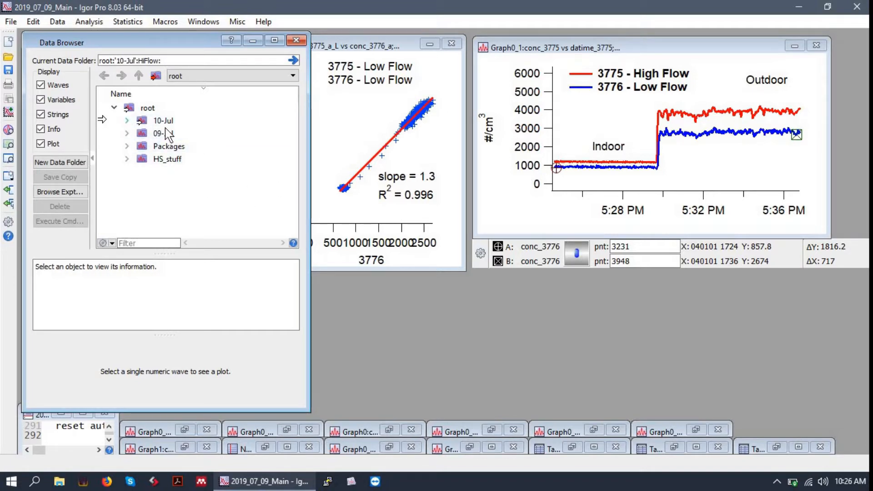
Step: Expand the 10-Jul data folder in the Data Browser and inspect one of its concentration waves
left_click(163, 120)
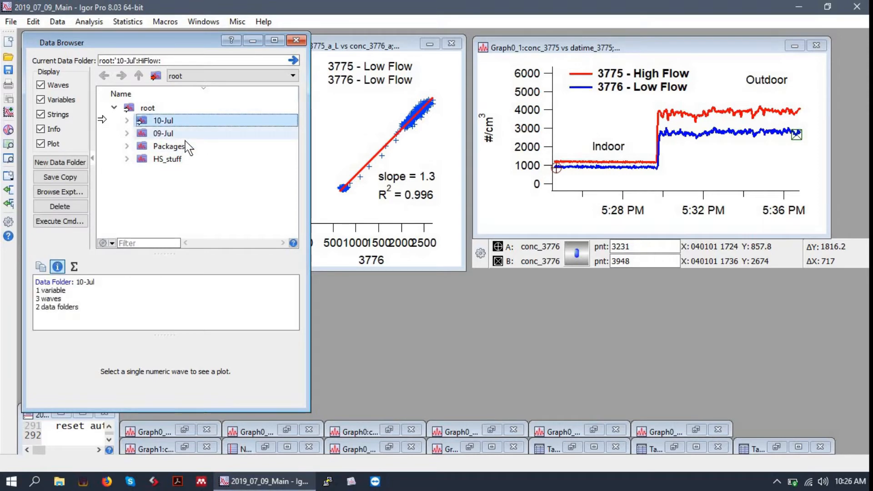
left_click(162, 133)
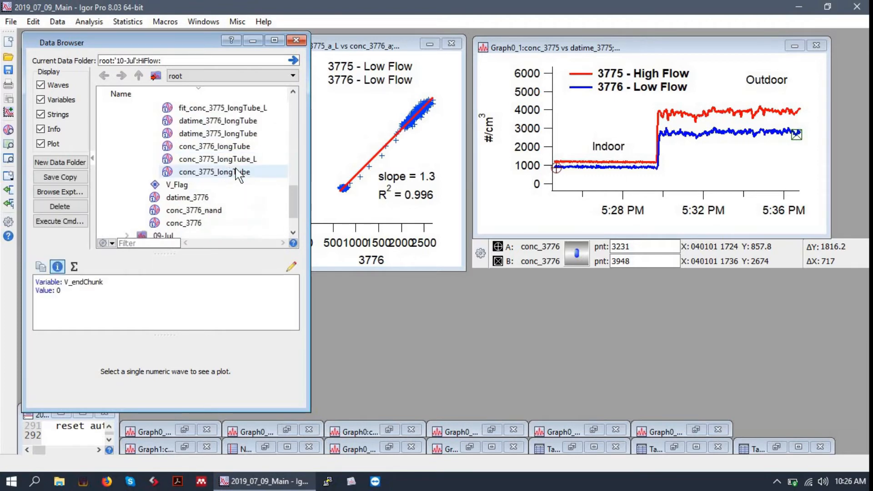
left_click(141, 146)
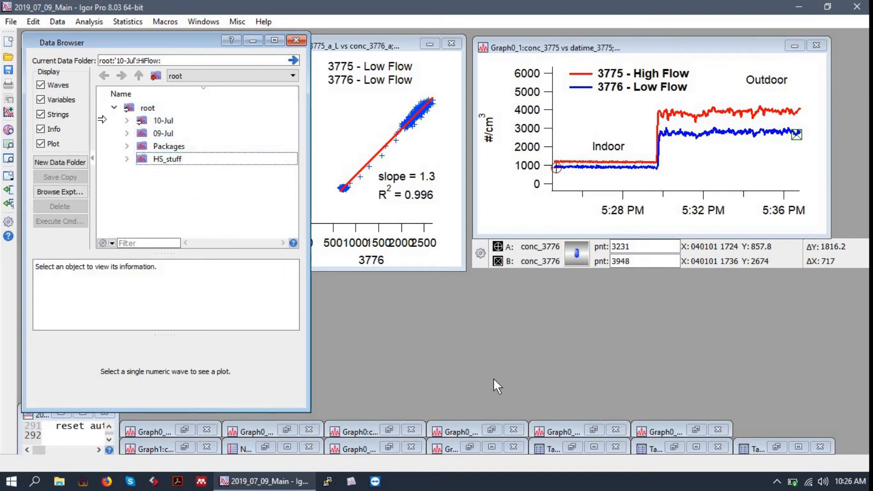
mouse_move(753, 170)
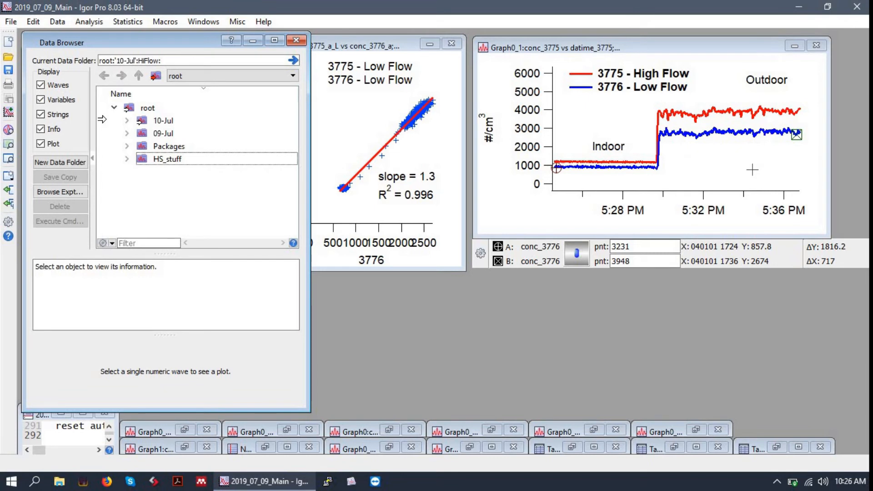